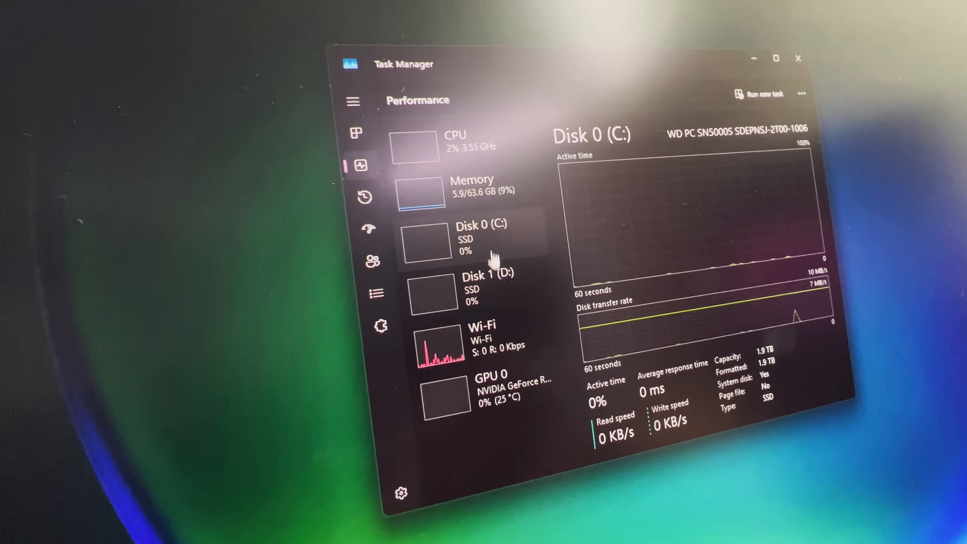
Check the C: drive specs, then view System Vitals showing CPU at 100% and 62°C
left_click(472, 290)
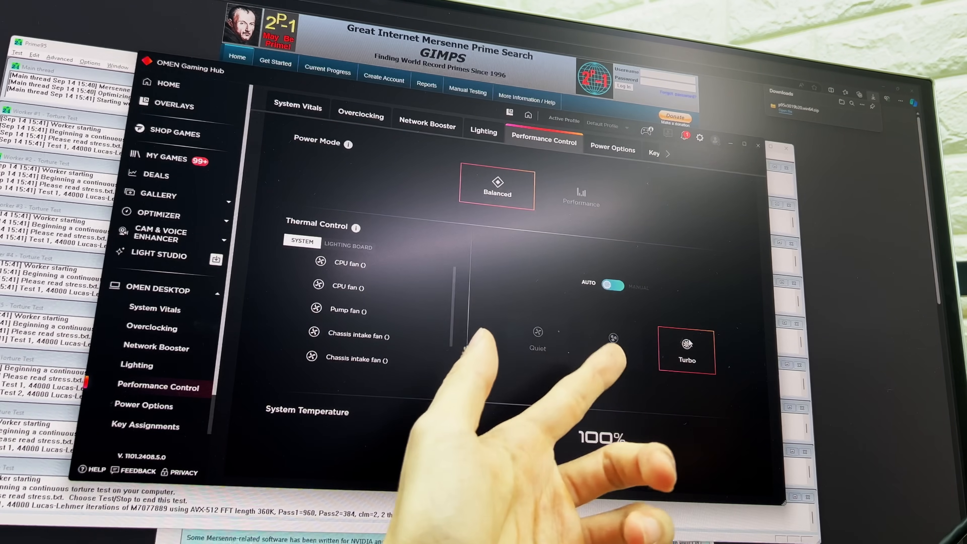
left_click(296, 107)
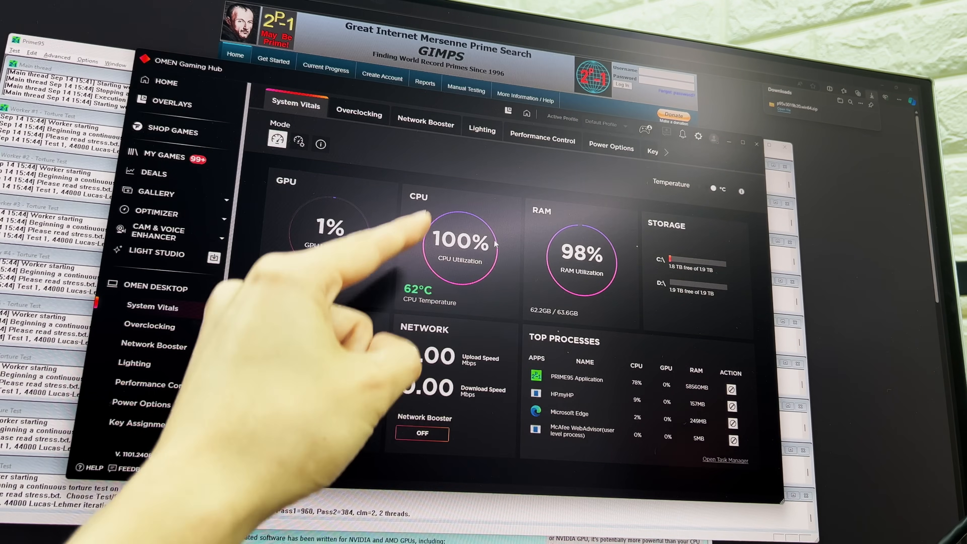